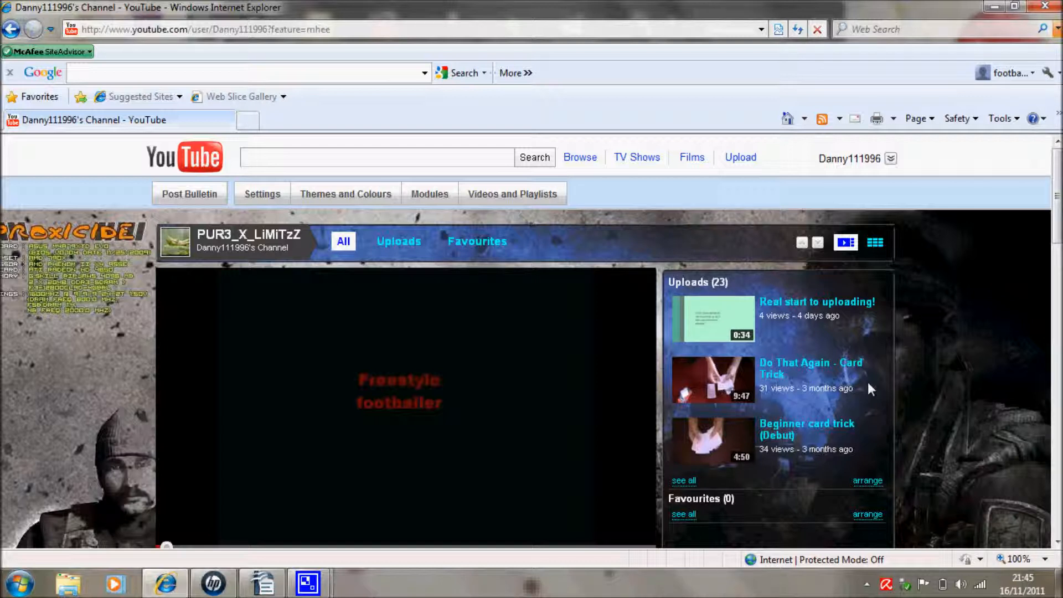
{"action": "mouse_move", "coordinate": [1030, 286]}
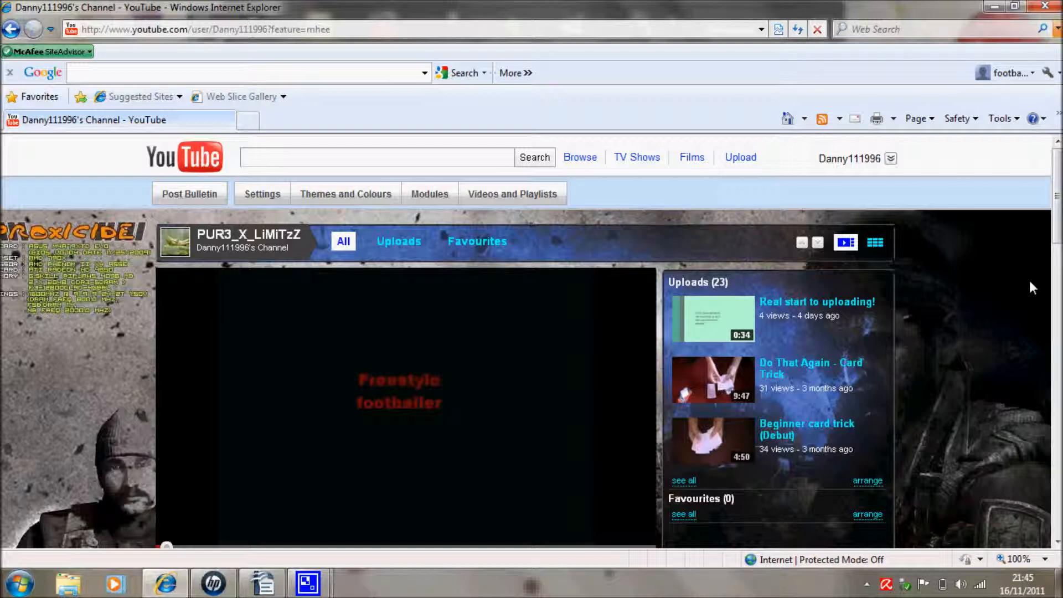
{"action": "mouse_move", "coordinate": [930, 186]}
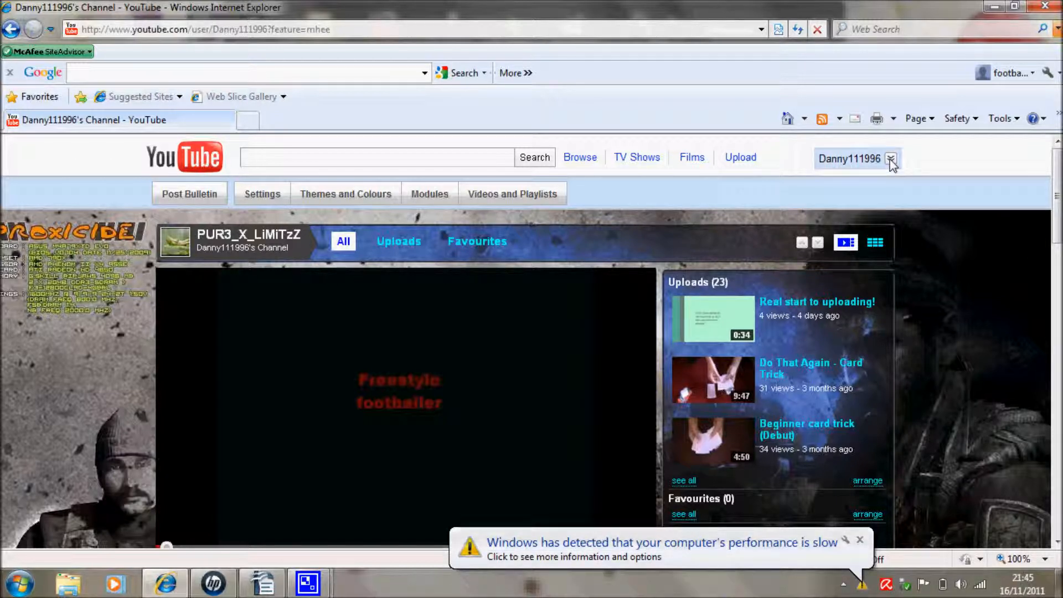
Choose My Videos from the username dropdown to list your uploaded videos
{"action": "left_click", "coordinate": [891, 158]}
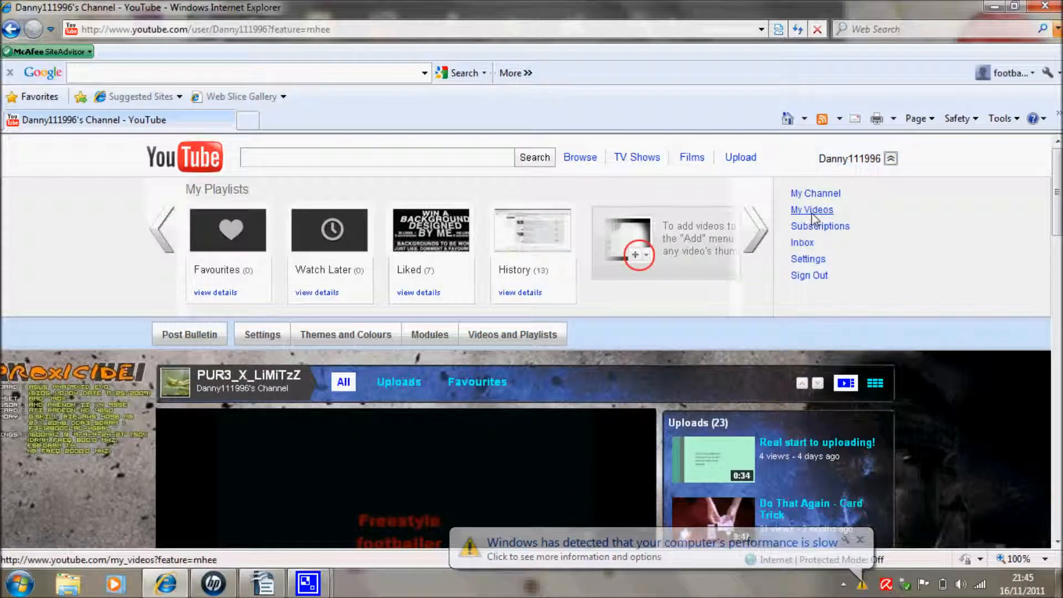
{"action": "left_click", "coordinate": [811, 209]}
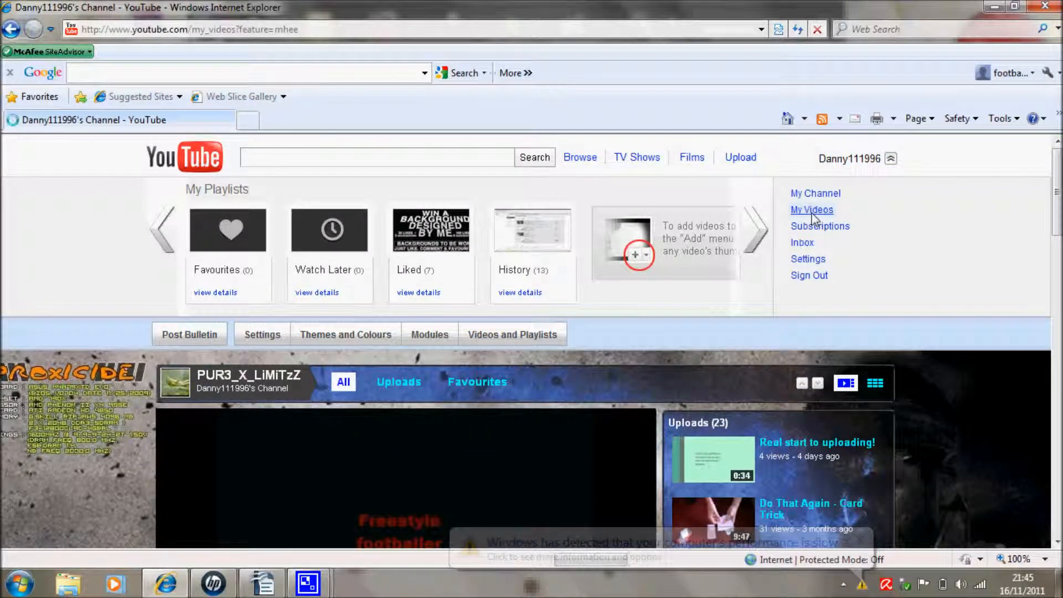
{"action": "left_click", "coordinate": [811, 209]}
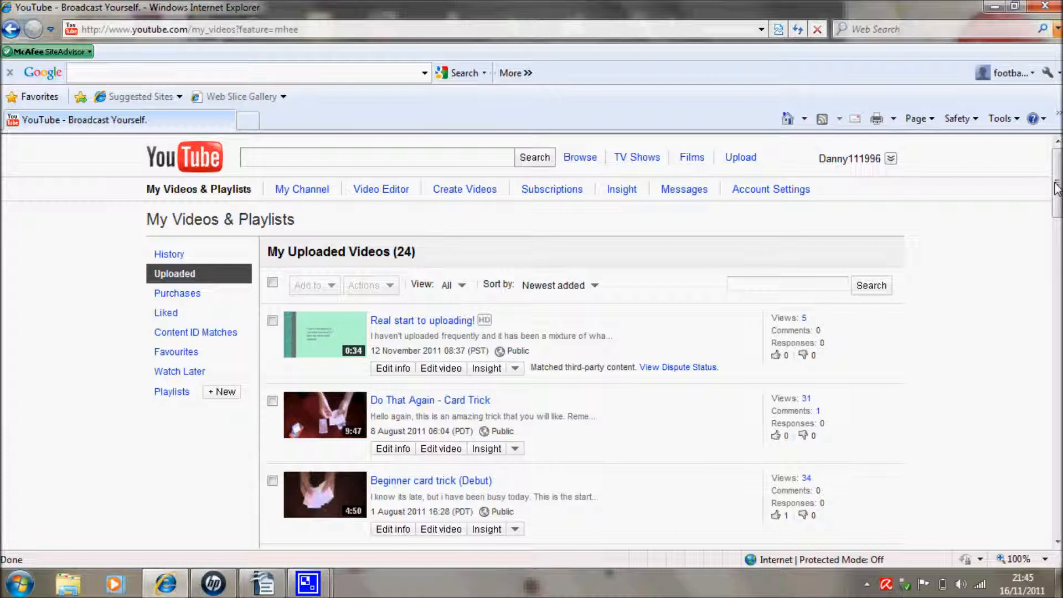
{"action": "scroll", "scroll_direction": "down", "scroll_amount": 3}
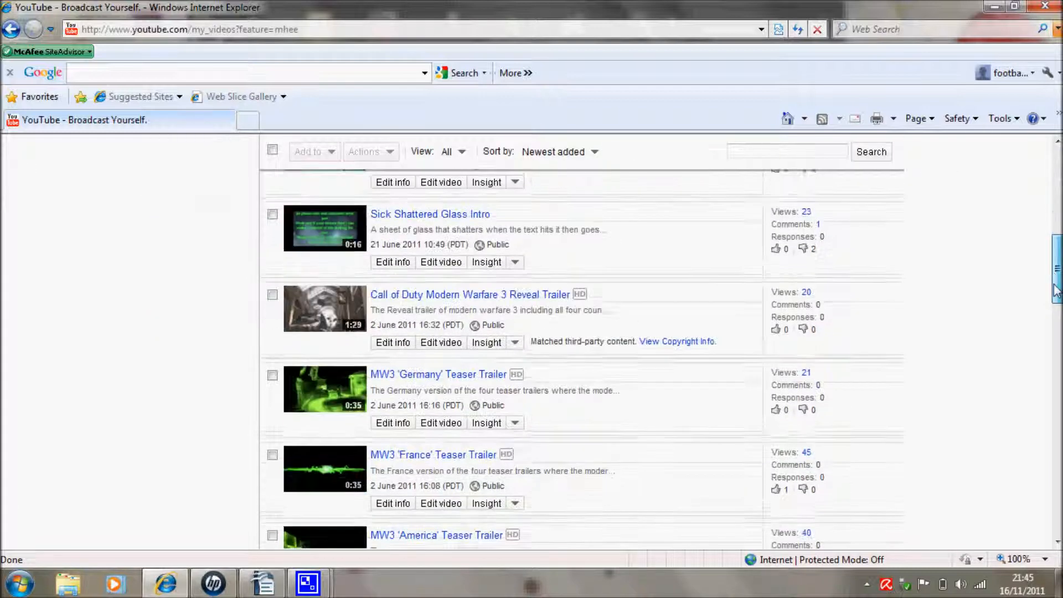
{"action": "scroll", "scroll_direction": "down", "scroll_amount": 3}
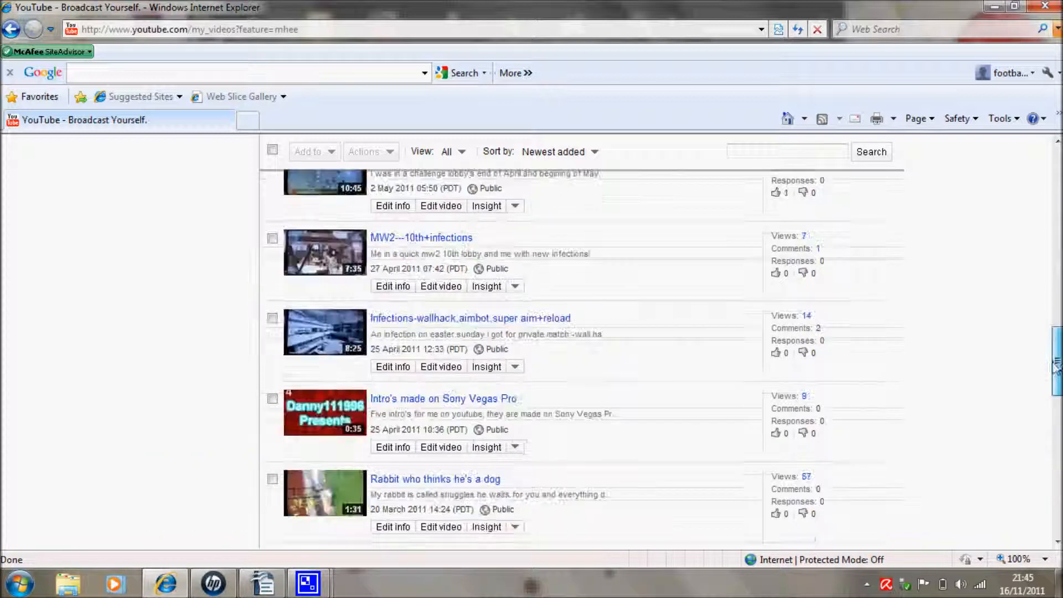
{"action": "scroll", "scroll_direction": "down", "scroll_amount": 3}
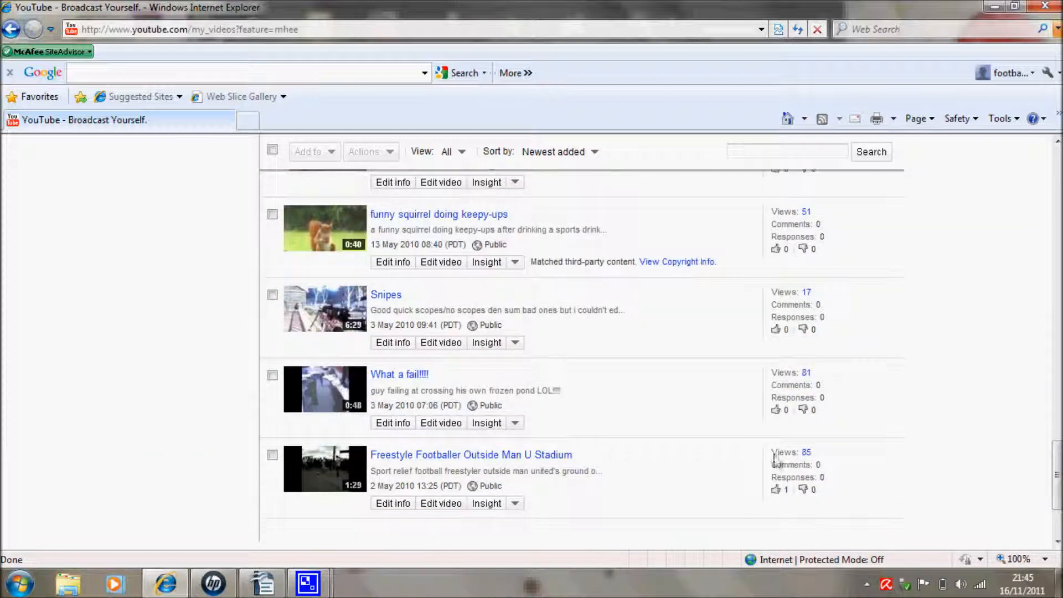
{"action": "left_click", "coordinate": [516, 503]}
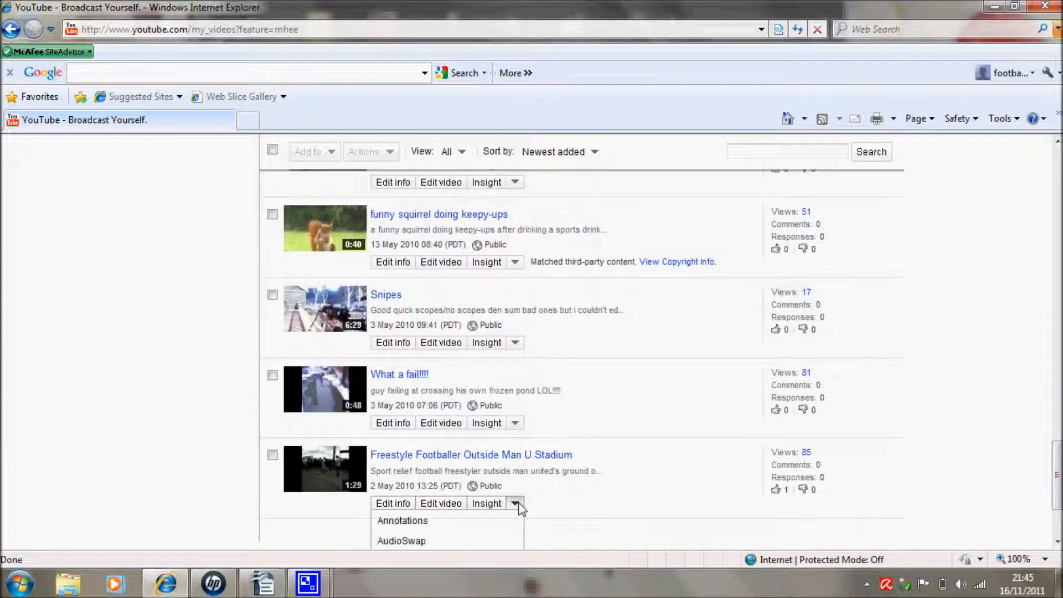
{"action": "scroll", "scroll_direction": "down", "scroll_amount": 3}
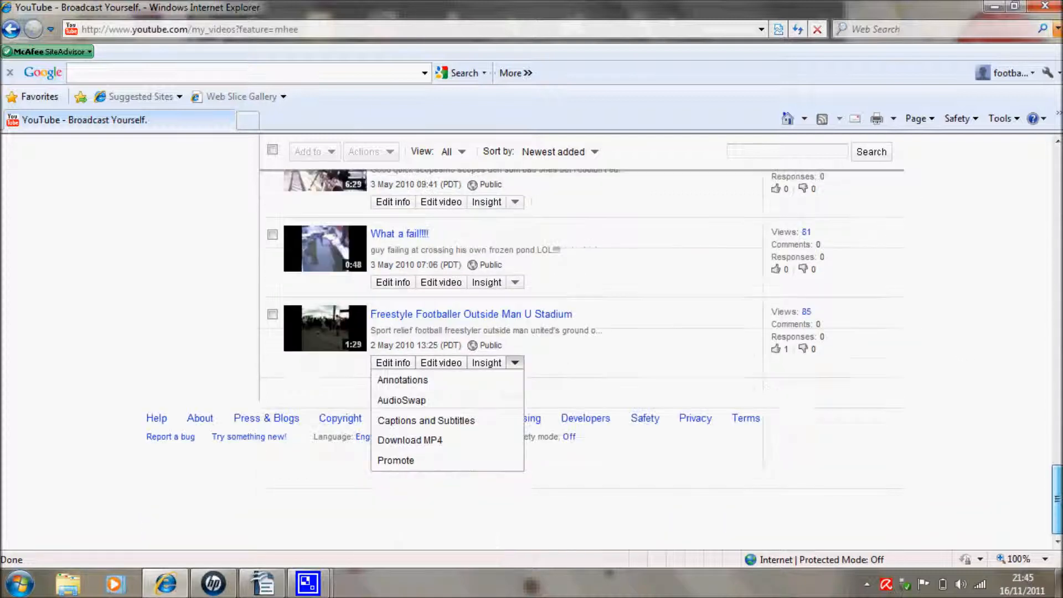
{"action": "mouse_move", "coordinate": [453, 445]}
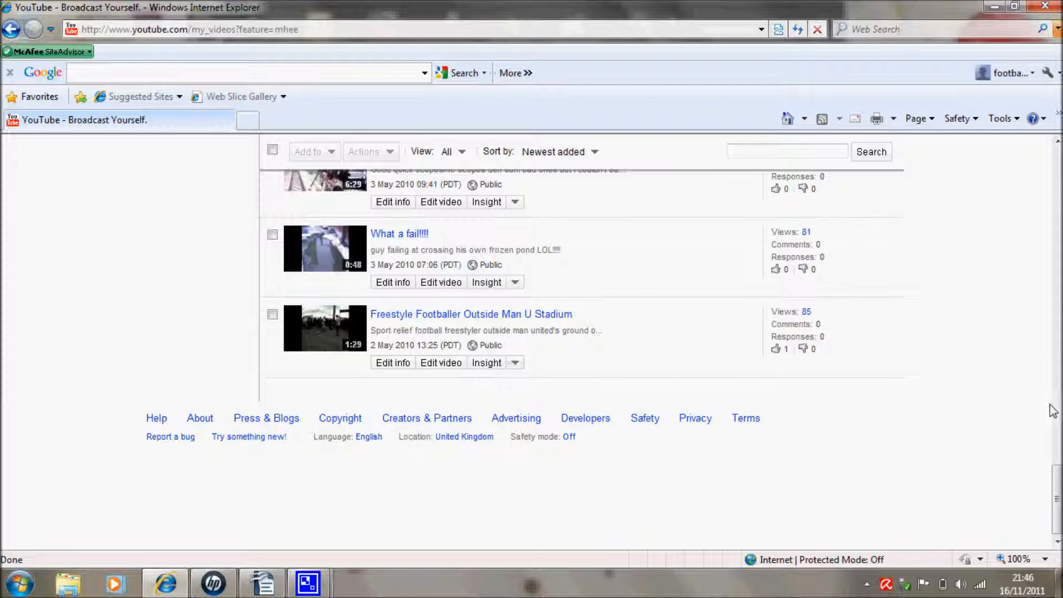
{"action": "scroll", "scroll_direction": "down", "scroll_amount": 3}
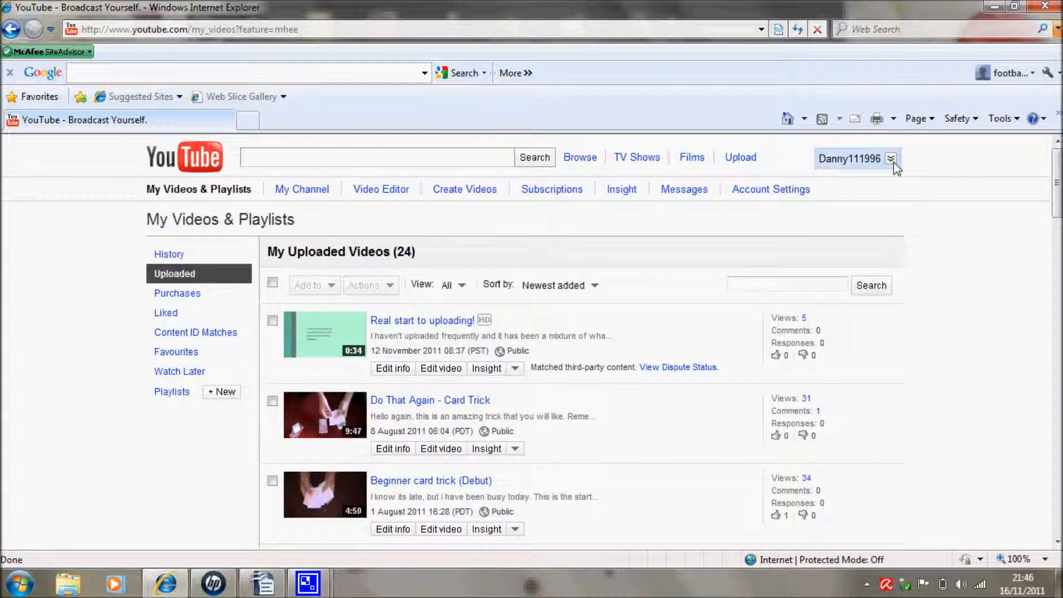
Open Settings, then Manage Account, and scroll down to the Close Account section
{"action": "left_click", "coordinate": [891, 157]}
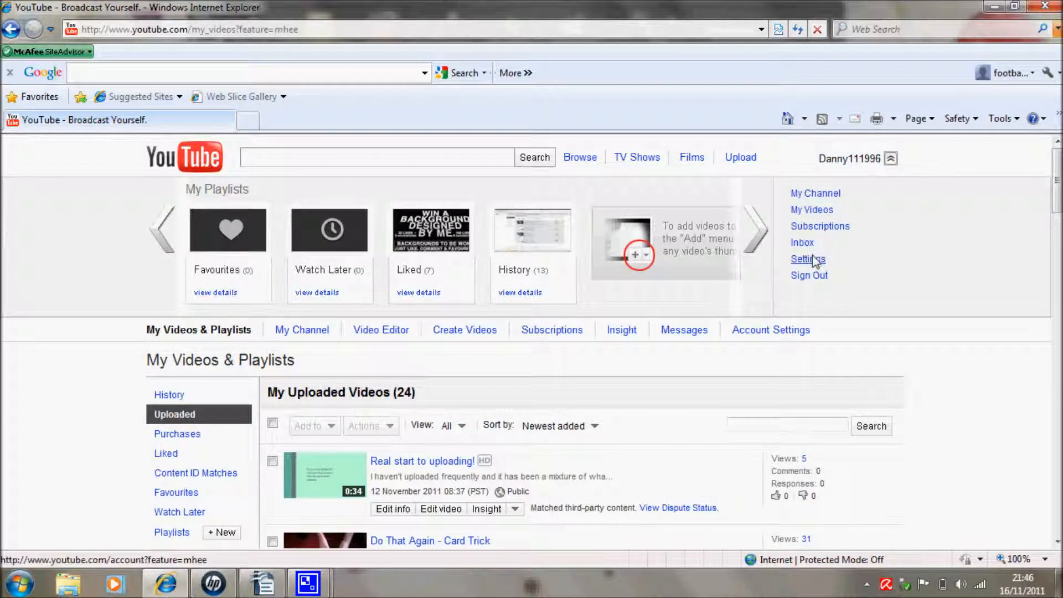
{"action": "left_click", "coordinate": [806, 259]}
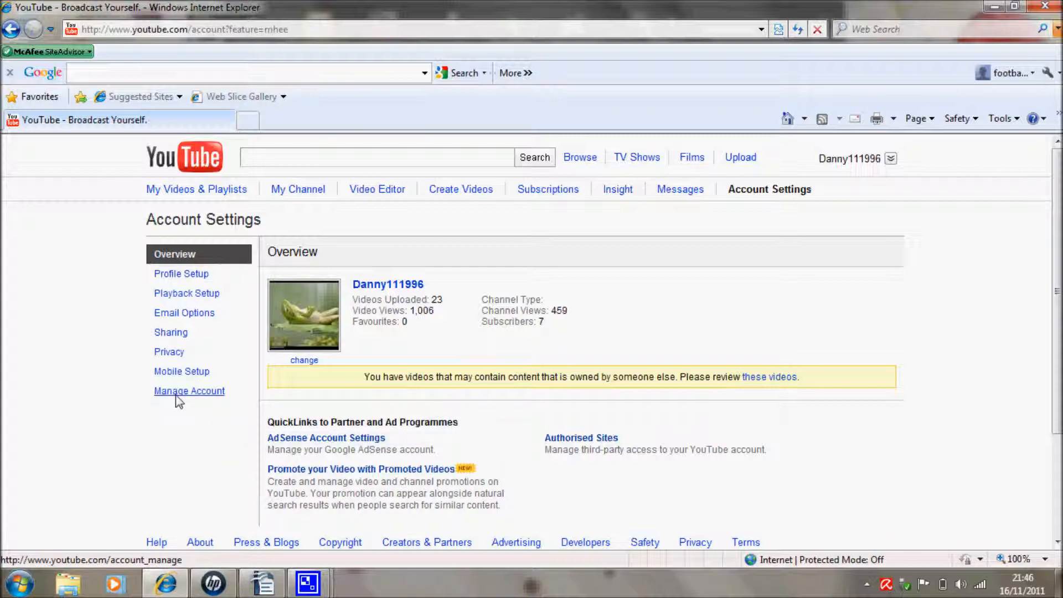
{"action": "left_click", "coordinate": [189, 390]}
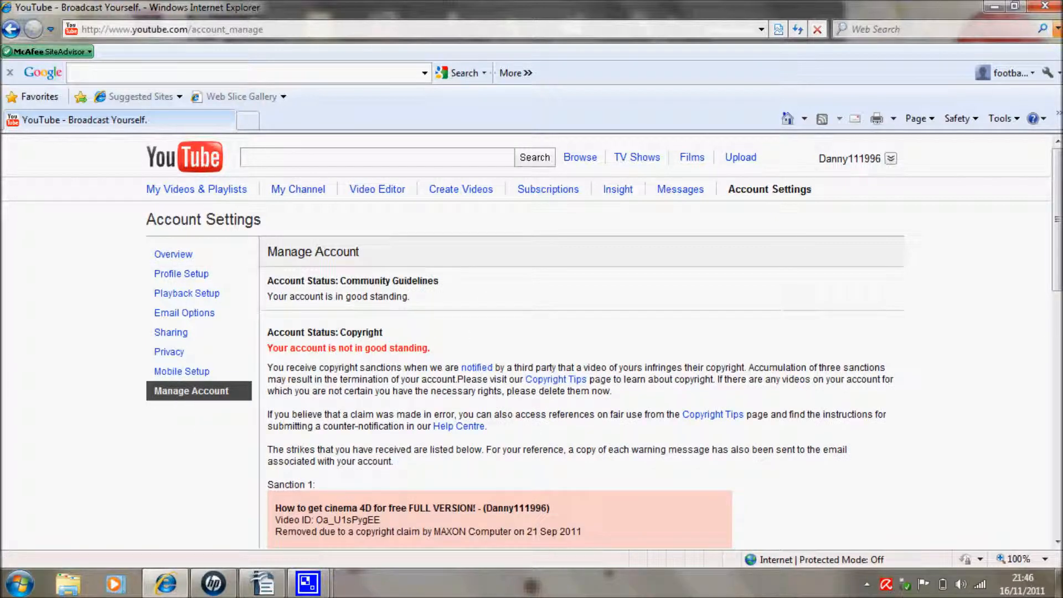
{"action": "scroll", "scroll_direction": "down", "scroll_amount": 3}
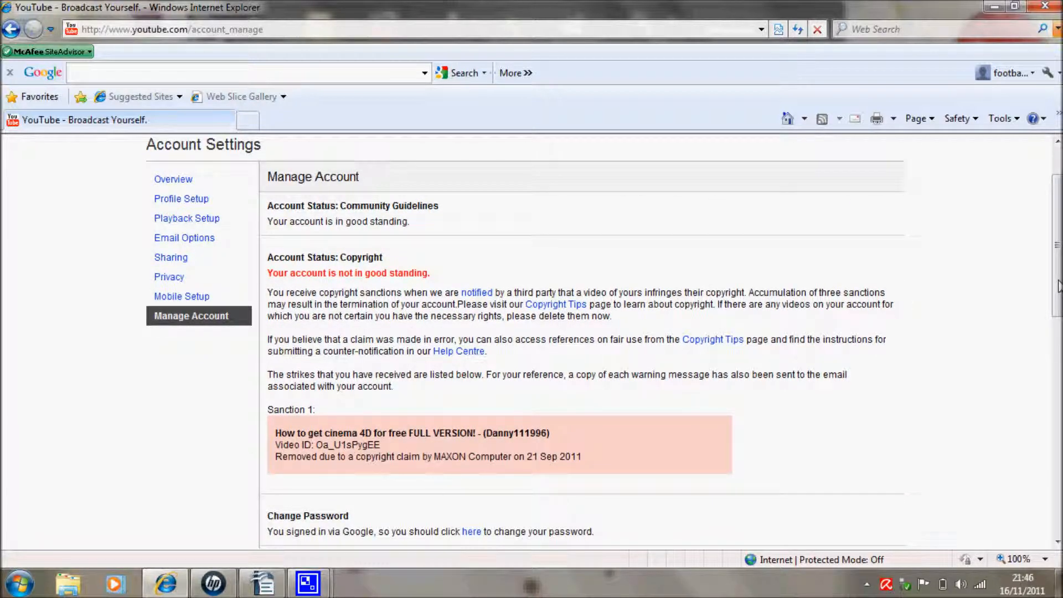
{"action": "scroll", "scroll_direction": "down", "scroll_amount": 3}
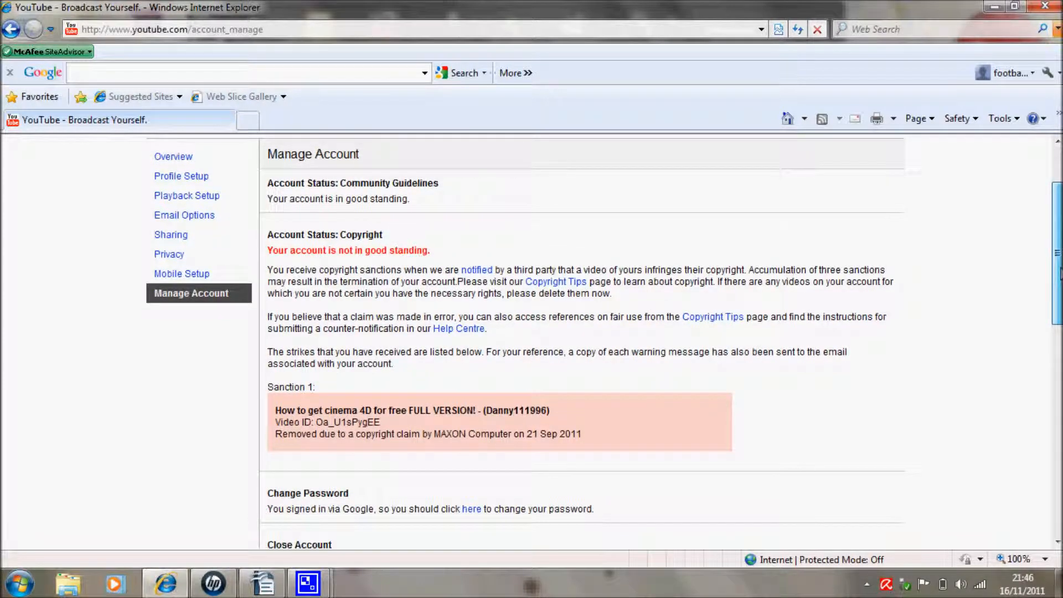
{"action": "scroll", "scroll_direction": "down", "scroll_amount": 3}
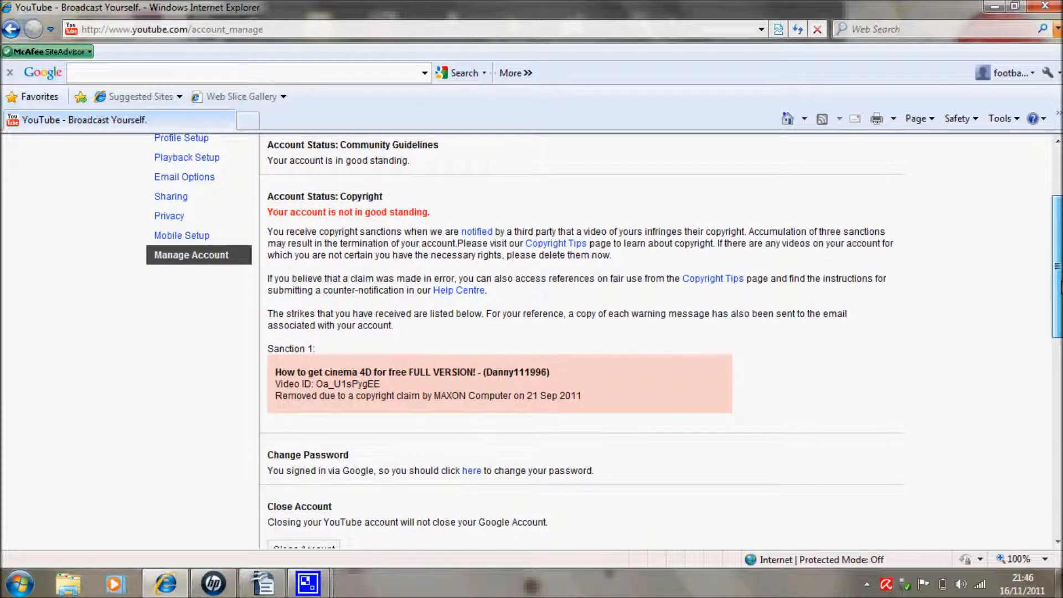
{"action": "scroll", "scroll_direction": "down", "scroll_amount": 3}
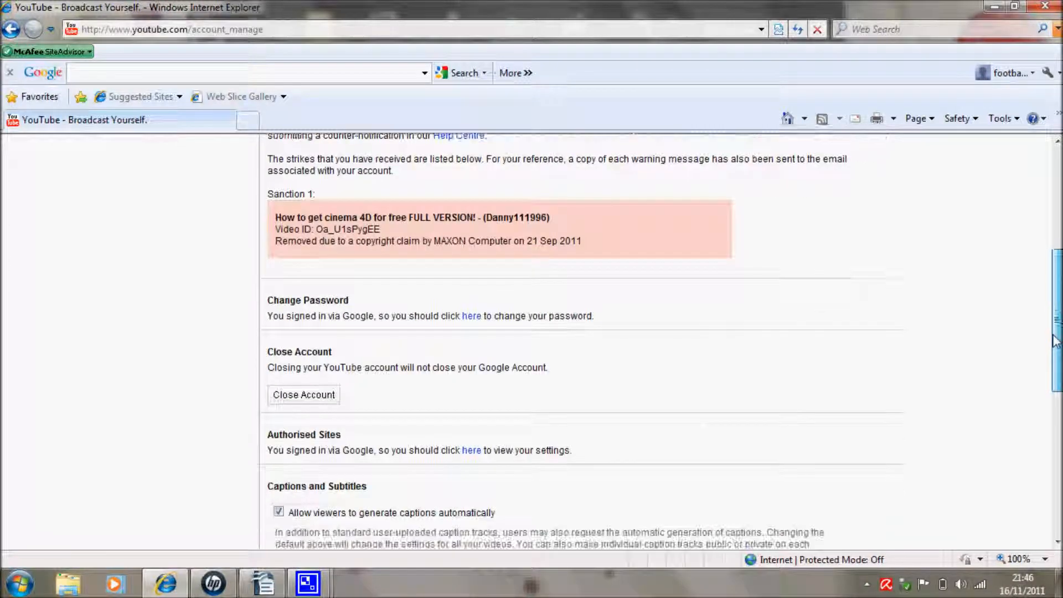
{"action": "mouse_move", "coordinate": [312, 401]}
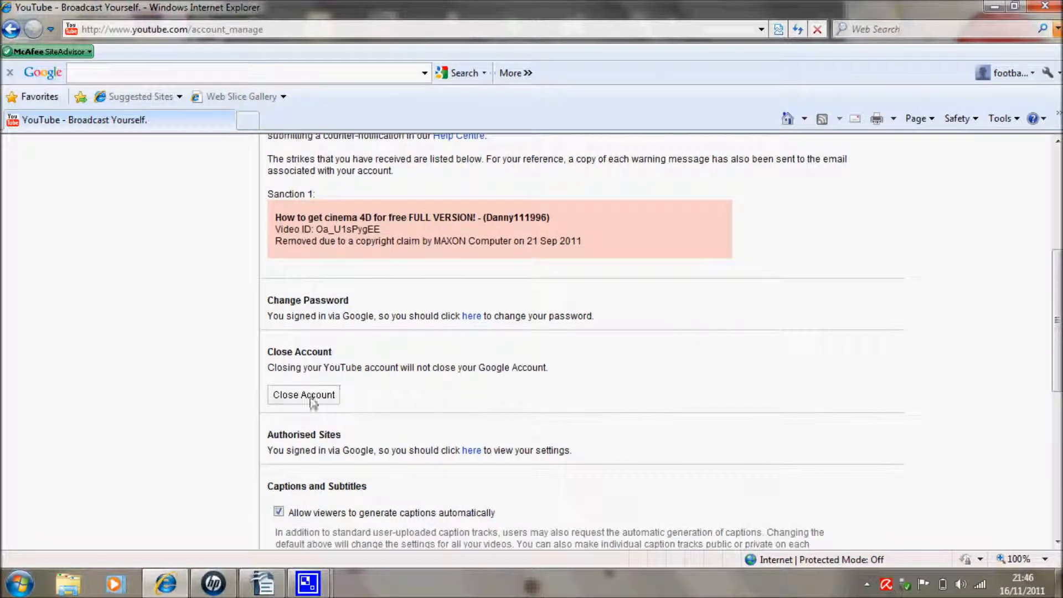
Start closing the account and enter the reason: same email, different username
{"action": "left_click", "coordinate": [303, 394]}
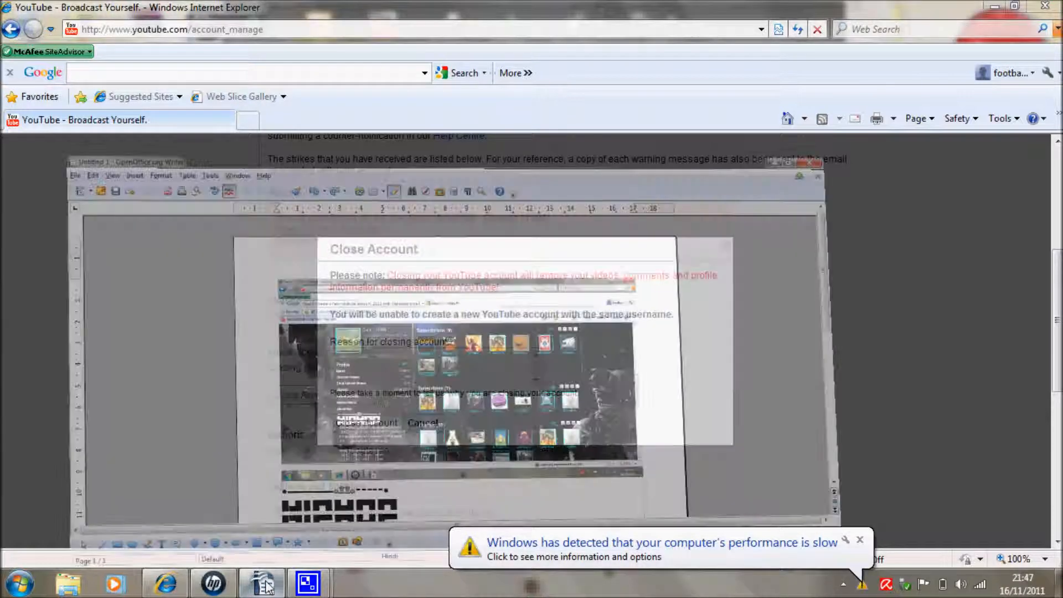
{"action": "left_click", "coordinate": [263, 582]}
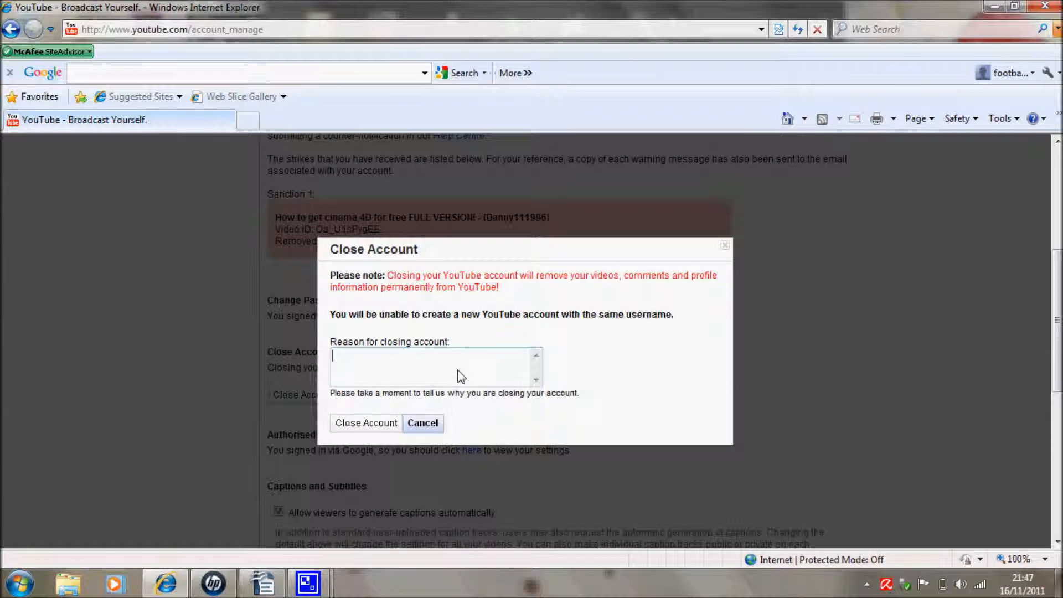
{"action": "type", "text": "s"}
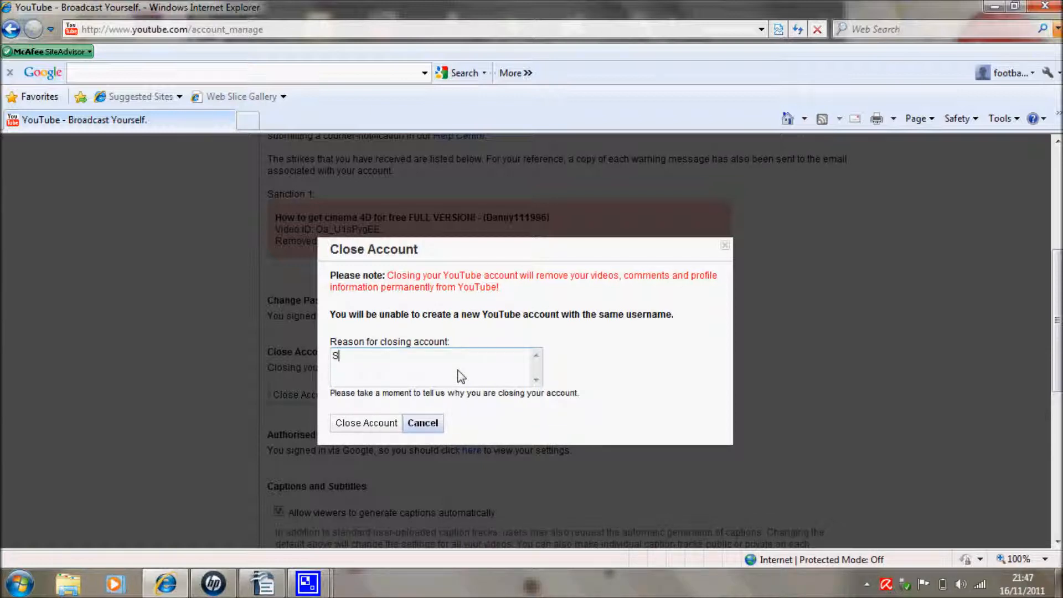
{"action": "type", "text": "ame em"}
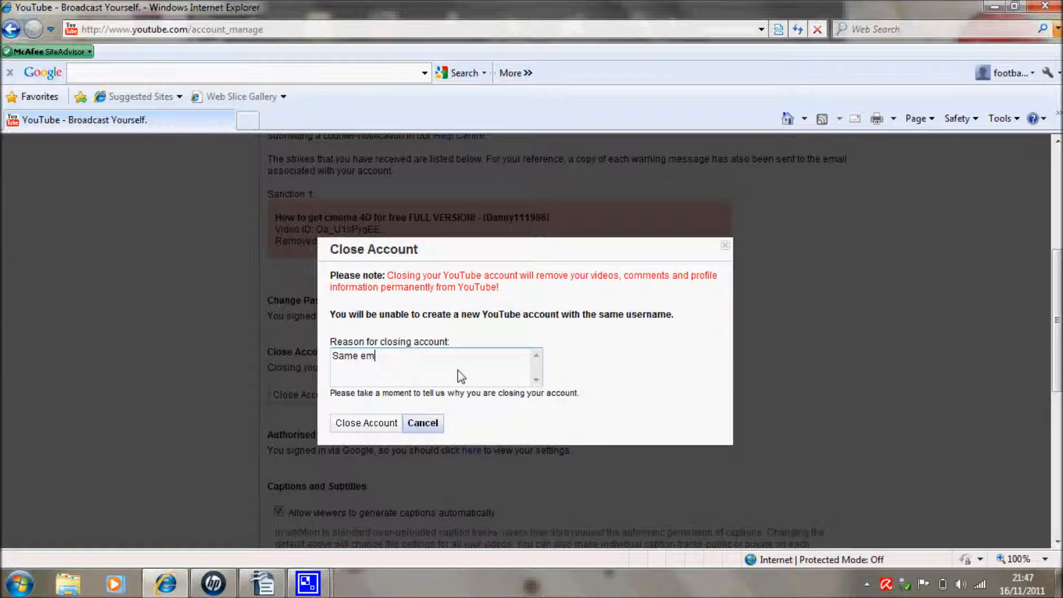
{"action": "type", "text": "ail different"}
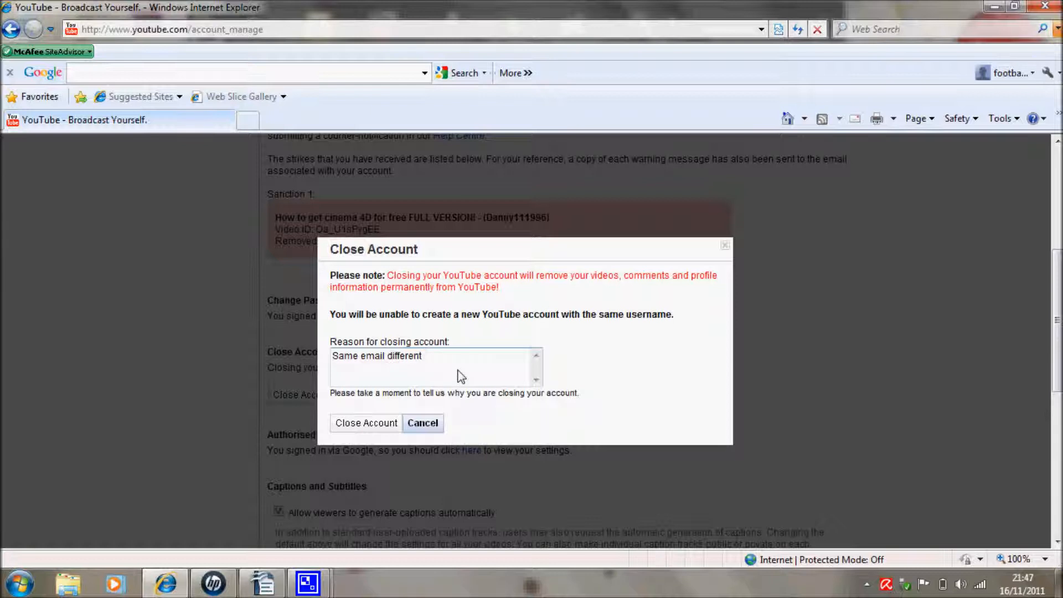
{"action": "type", "text": "userna"}
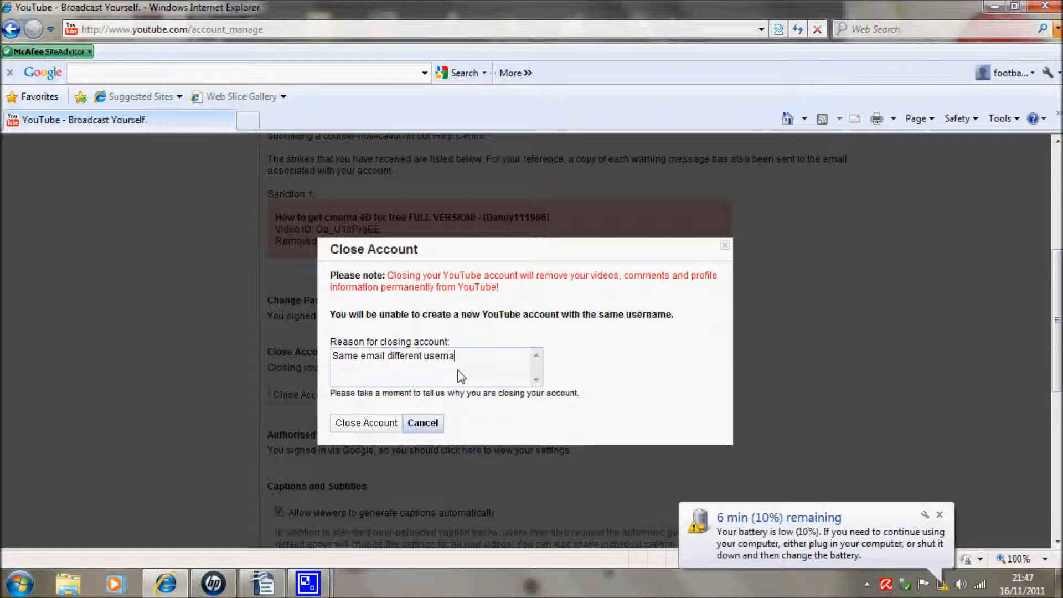
{"action": "type", "text": "me"}
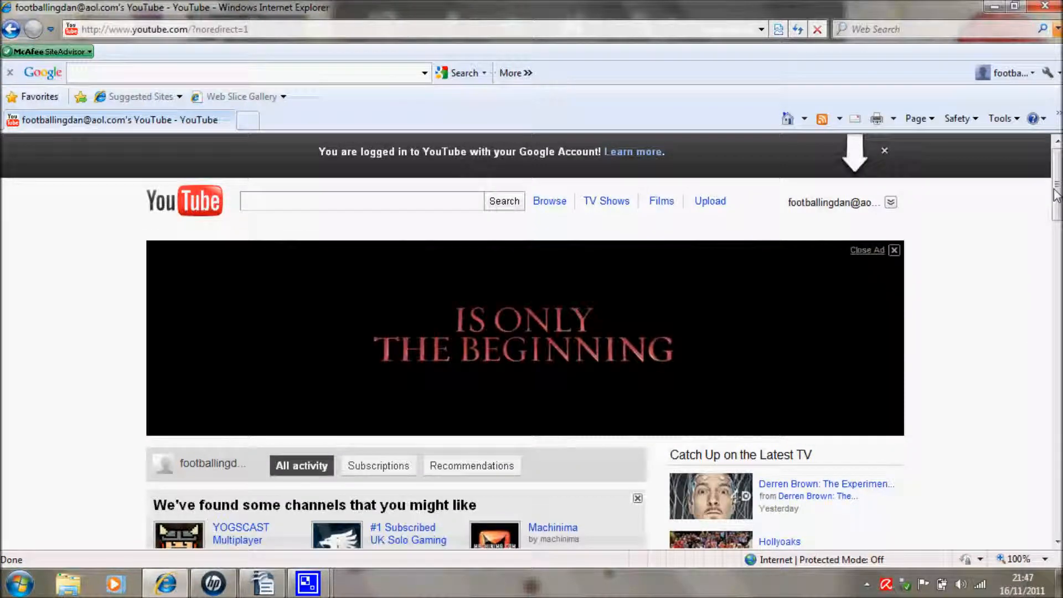
Choose My Channel from the account dropdown to reach the username setup form
{"action": "scroll", "scroll_direction": "down", "scroll_amount": 3}
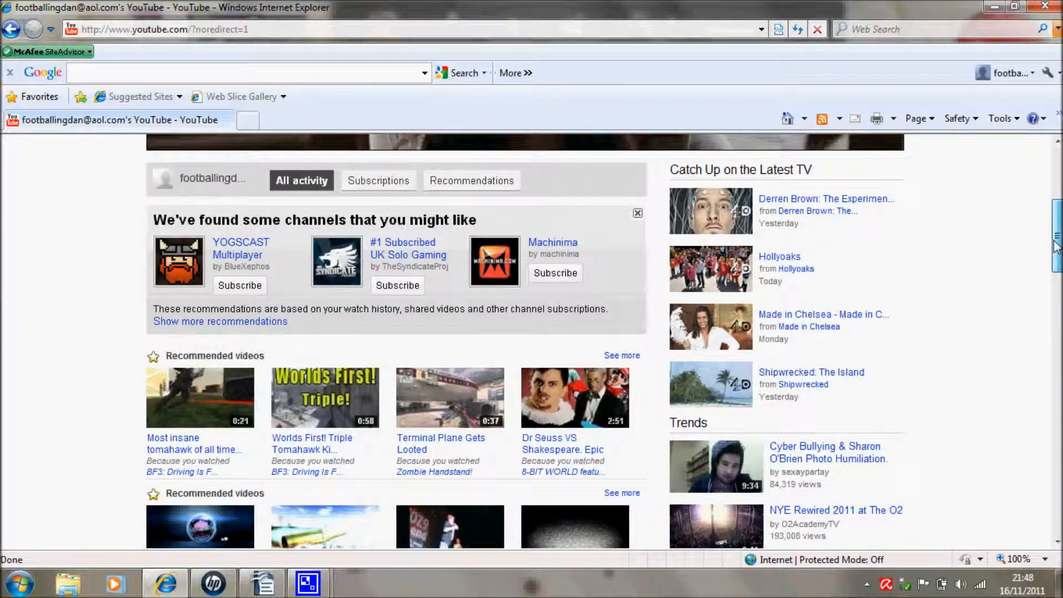
{"action": "scroll", "scroll_direction": "up", "scroll_amount": 3}
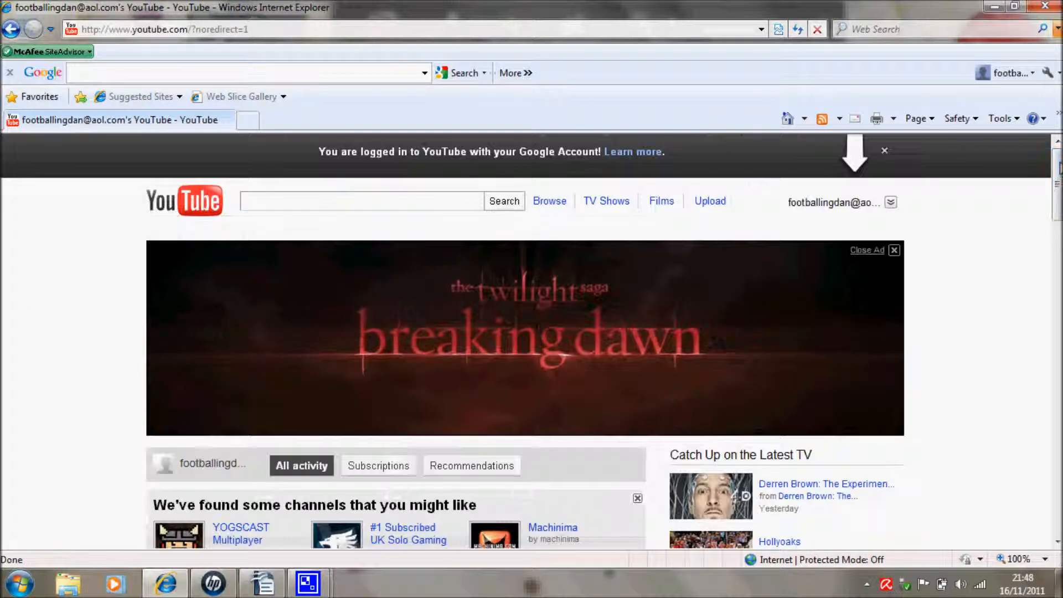
{"action": "left_click", "coordinate": [890, 202]}
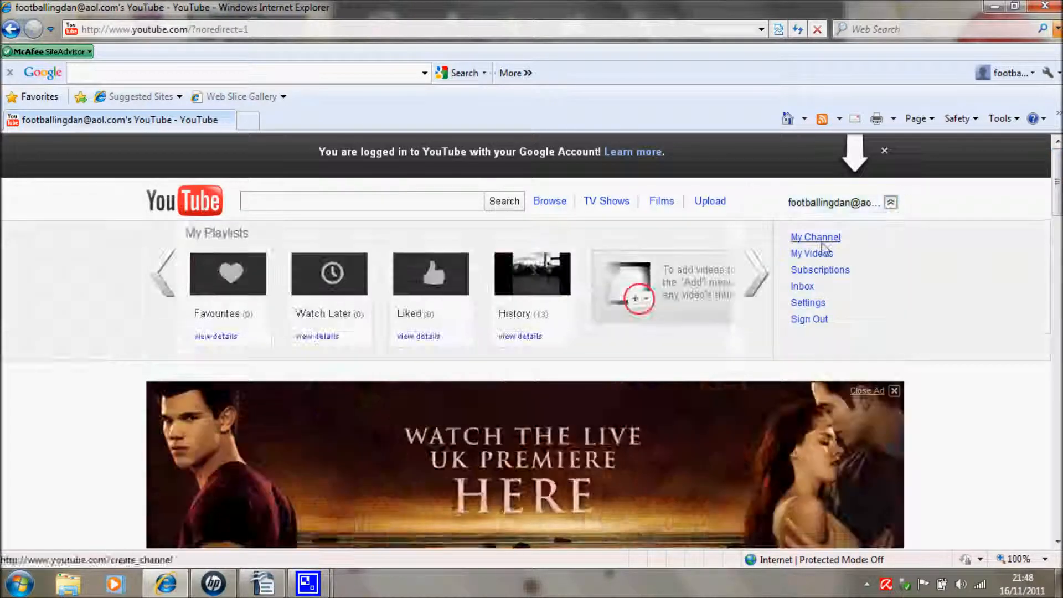
{"action": "left_click", "coordinate": [815, 237]}
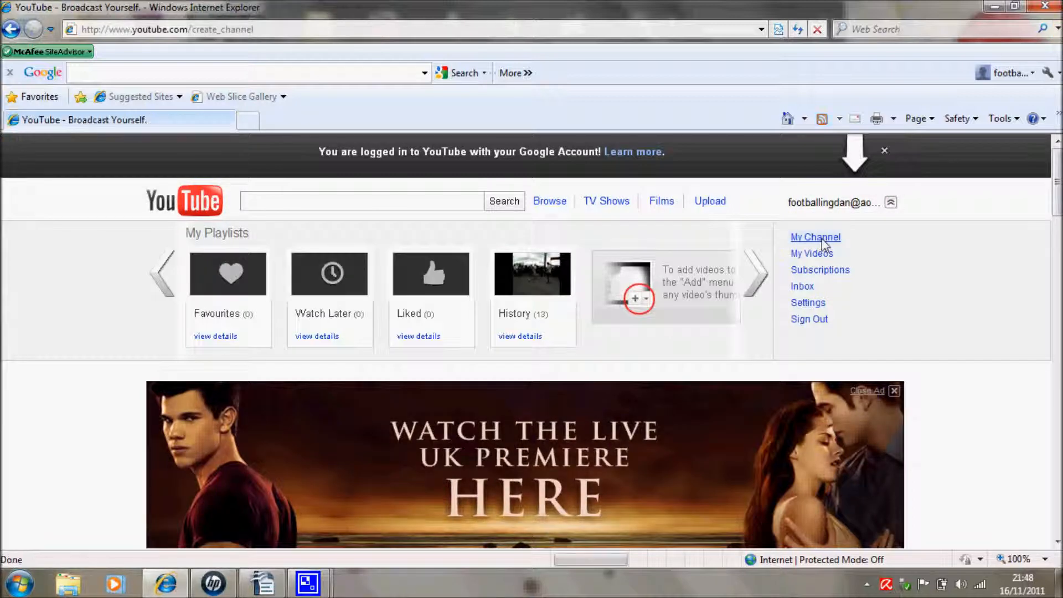
{"action": "left_click", "coordinate": [814, 236]}
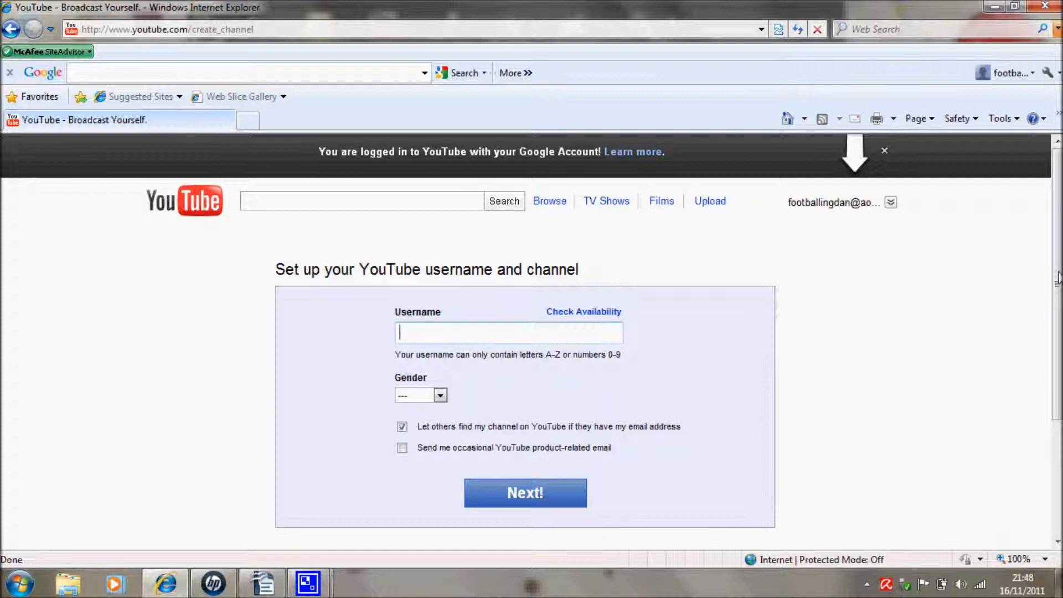
Enter username TheMaloneyStrategy, set gender to Male, and submit with Next!
{"action": "scroll", "scroll_direction": "down", "scroll_amount": 3}
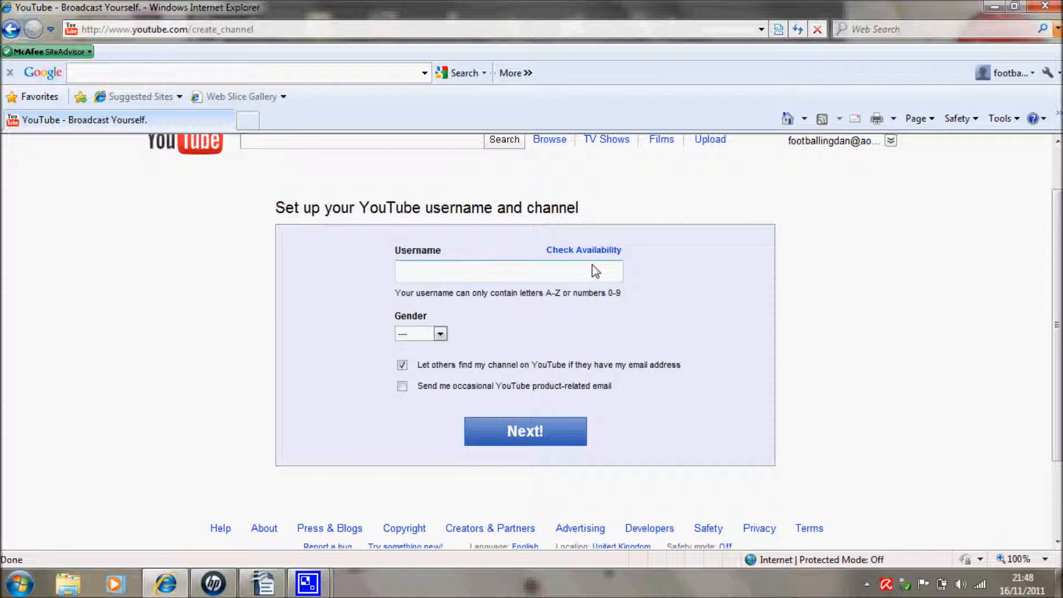
{"action": "type", "text": "The"}
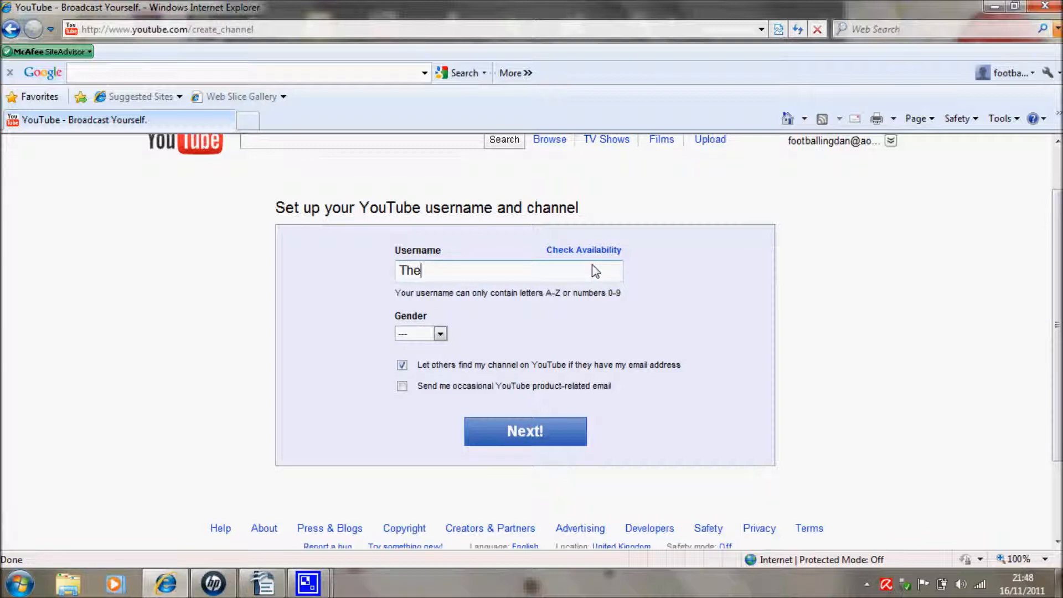
{"action": "type", "text": "MaloneyStrategy"}
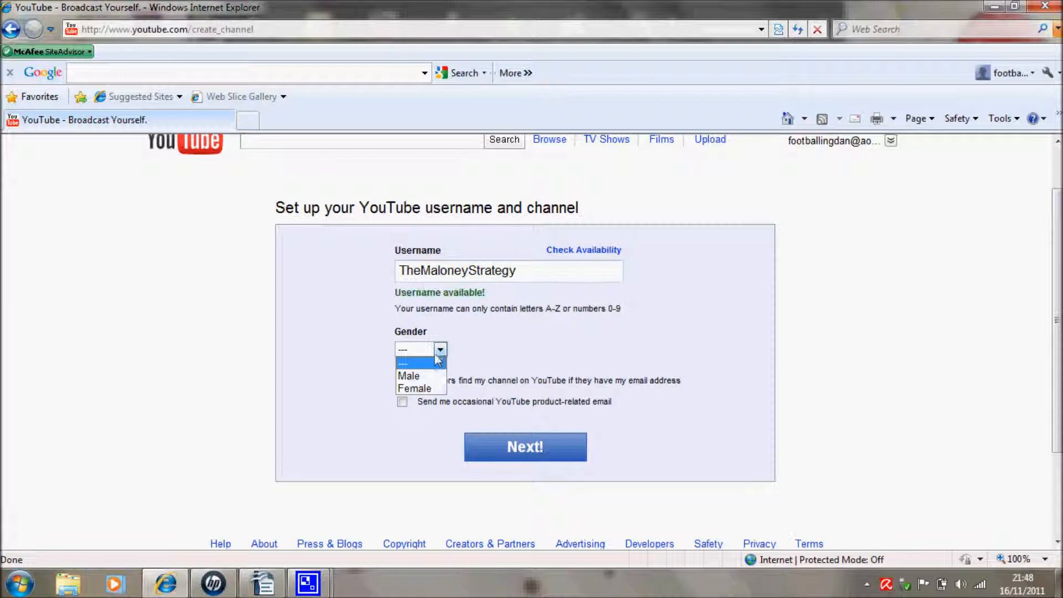
{"action": "left_click", "coordinate": [408, 375]}
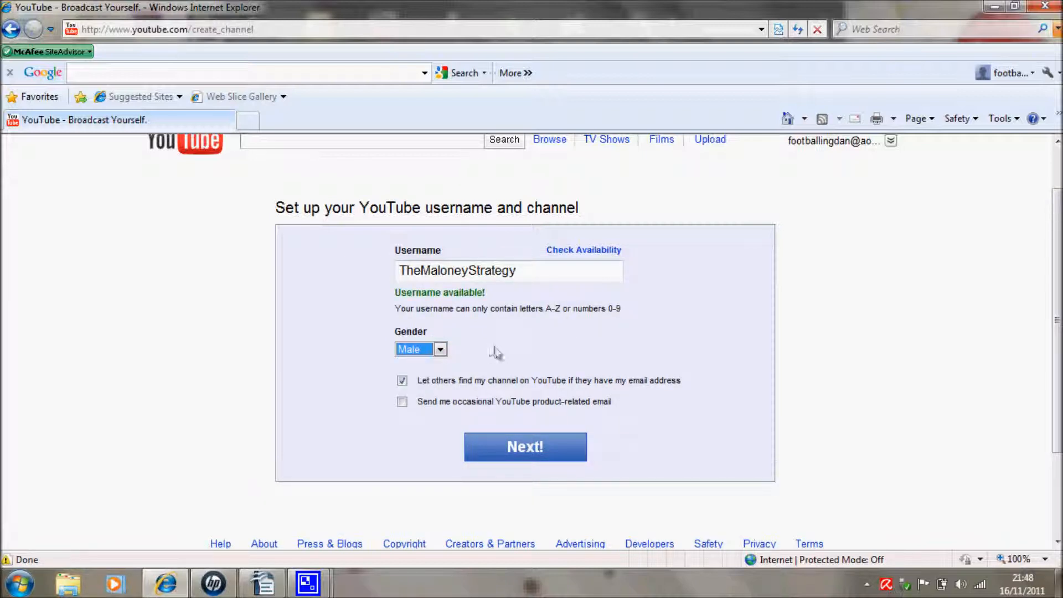
{"action": "mouse_move", "coordinate": [546, 395]}
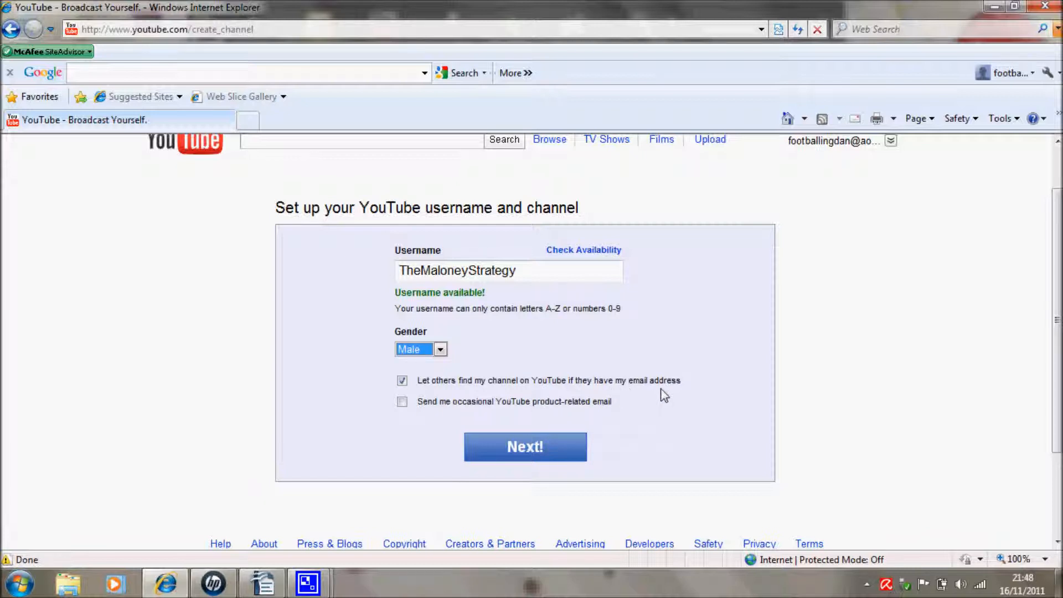
{"action": "mouse_move", "coordinate": [706, 374]}
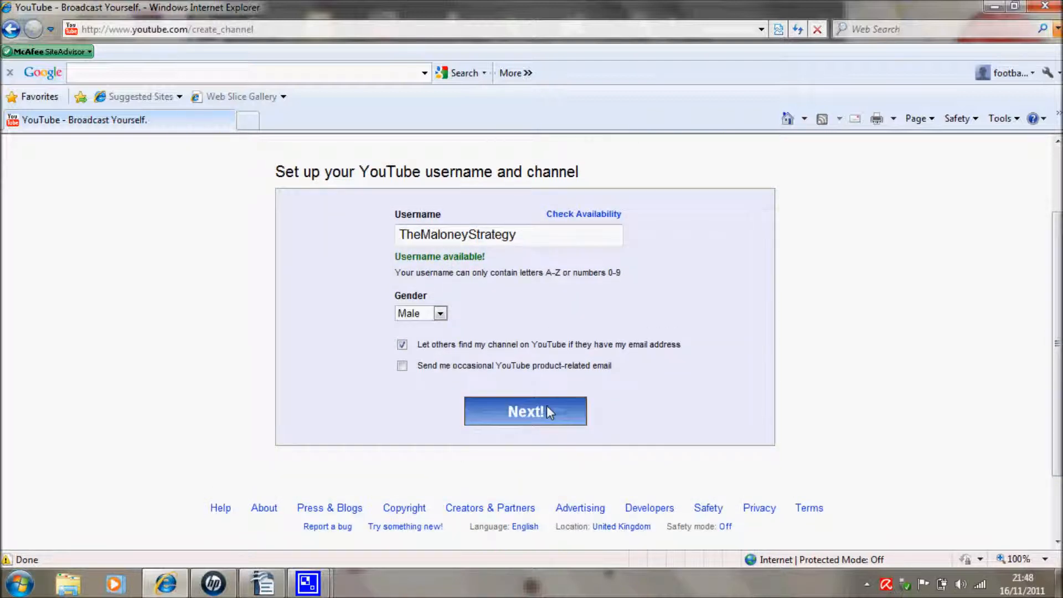
{"action": "left_click", "coordinate": [525, 411]}
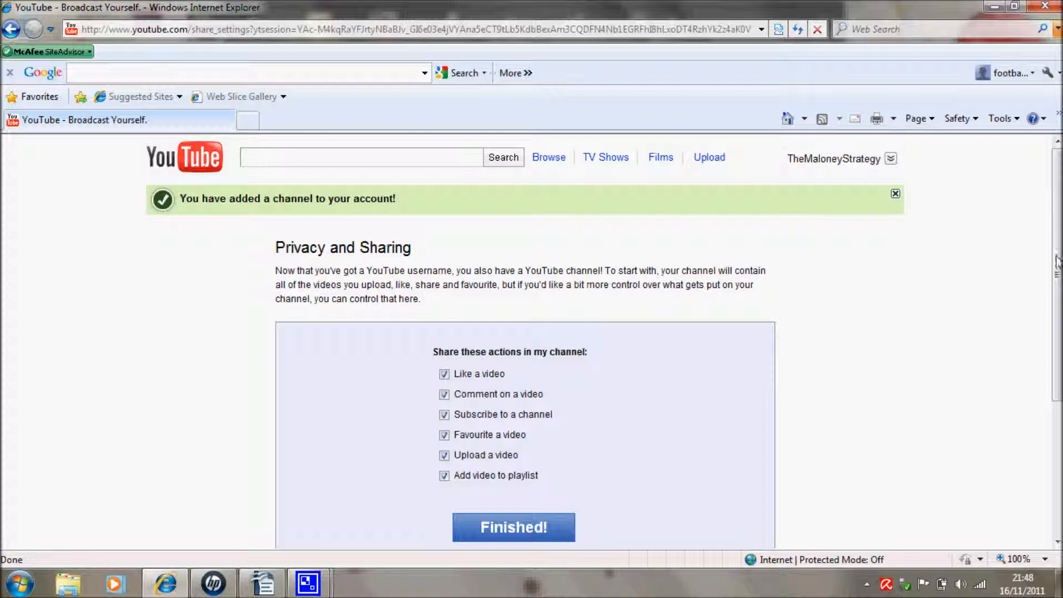
{"action": "scroll", "scroll_direction": "down", "scroll_amount": 3}
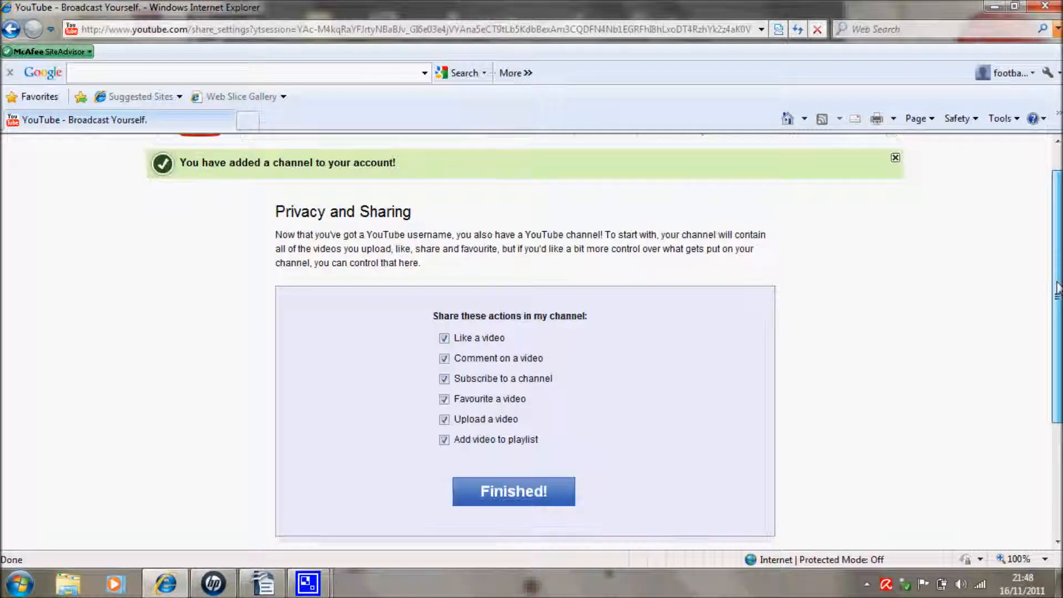
{"action": "scroll", "scroll_direction": "down", "scroll_amount": 3}
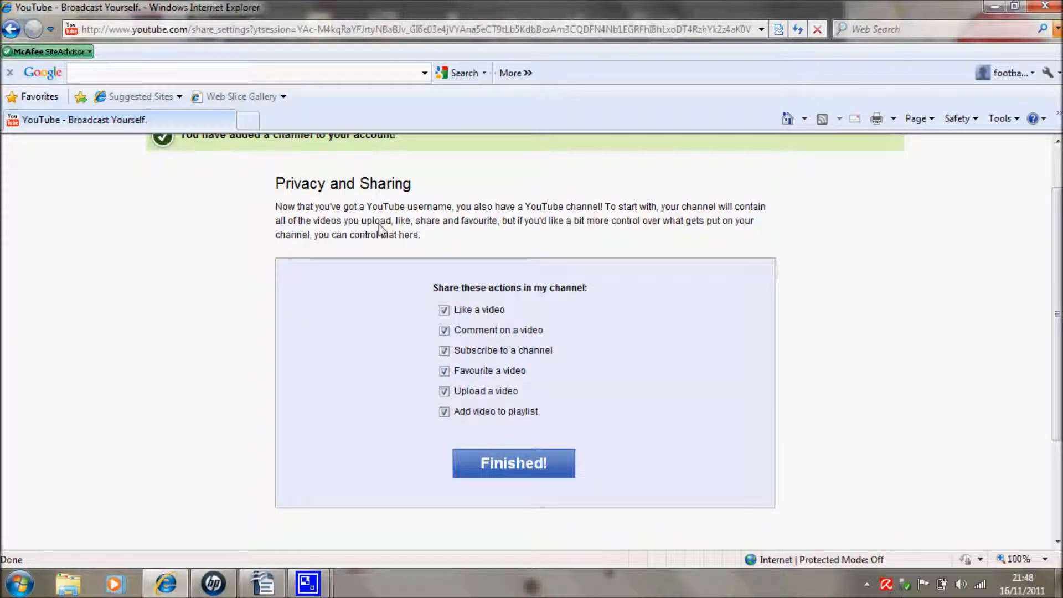
{"action": "mouse_move", "coordinate": [608, 249]}
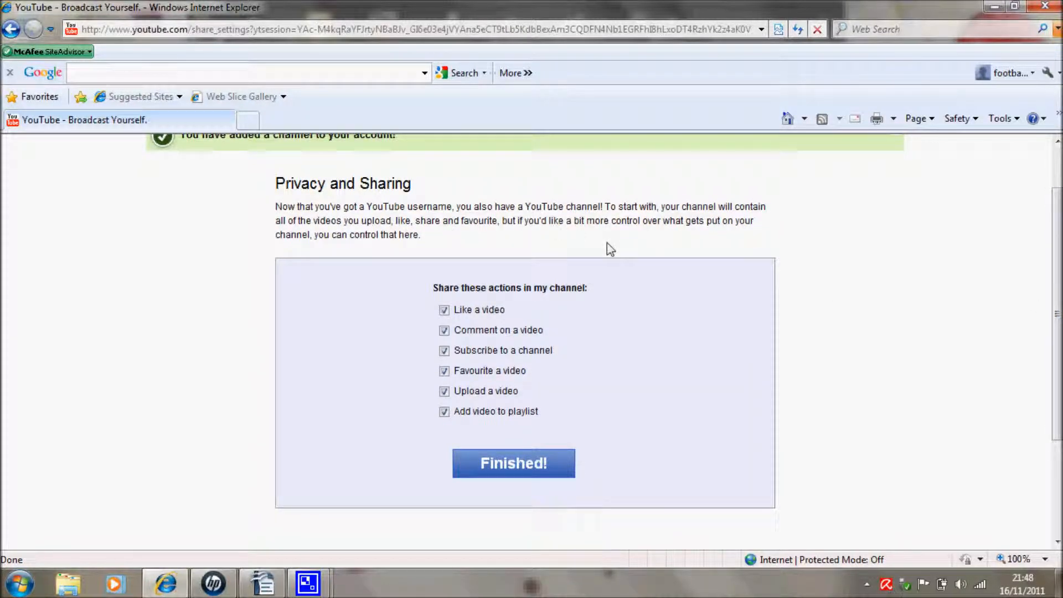
{"action": "mouse_move", "coordinate": [510, 245]}
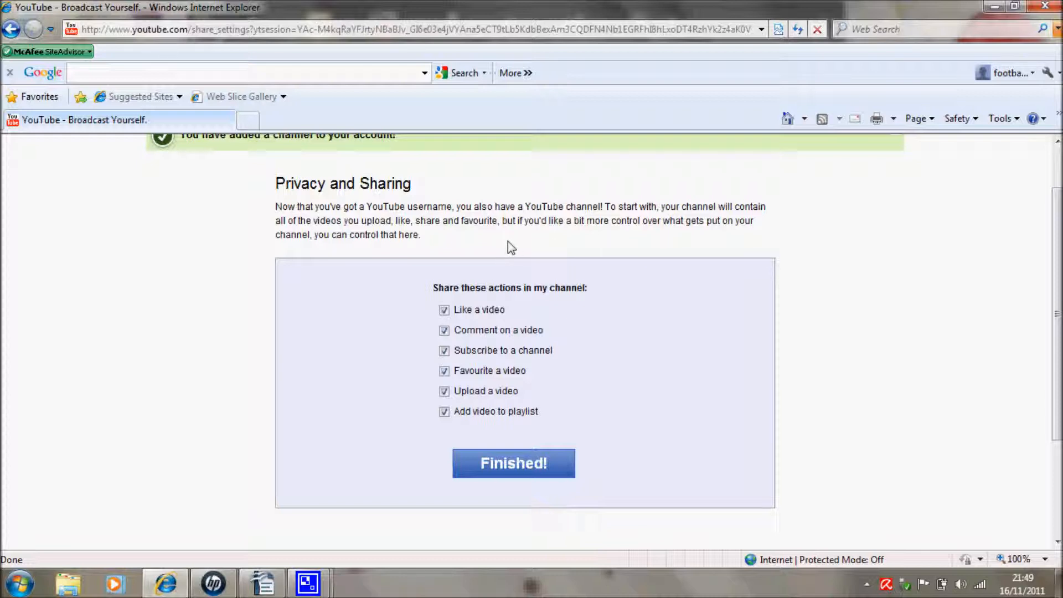
{"action": "mouse_move", "coordinate": [472, 247]}
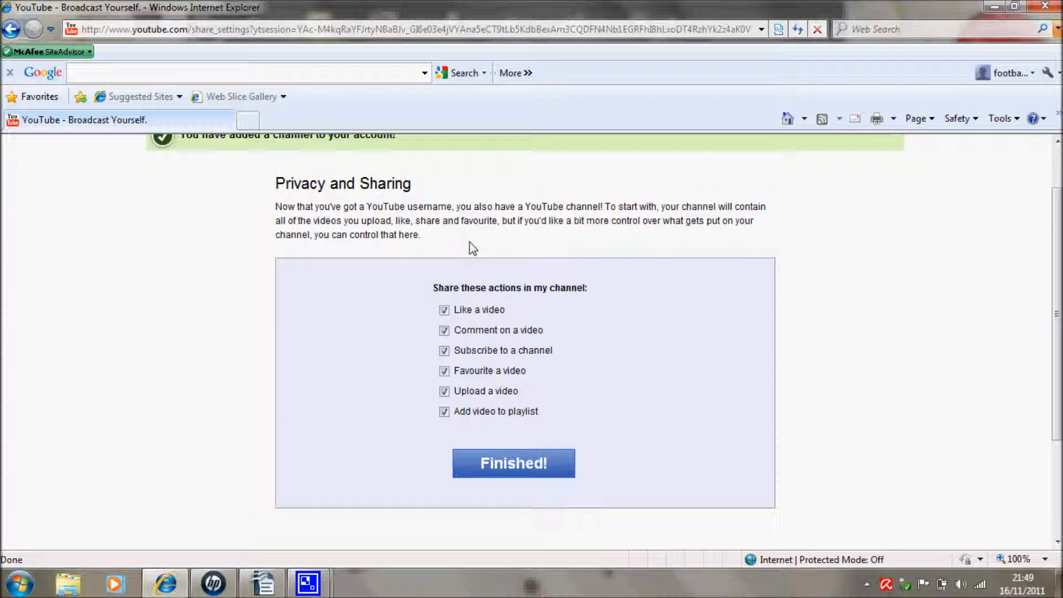
{"action": "mouse_move", "coordinate": [397, 252]}
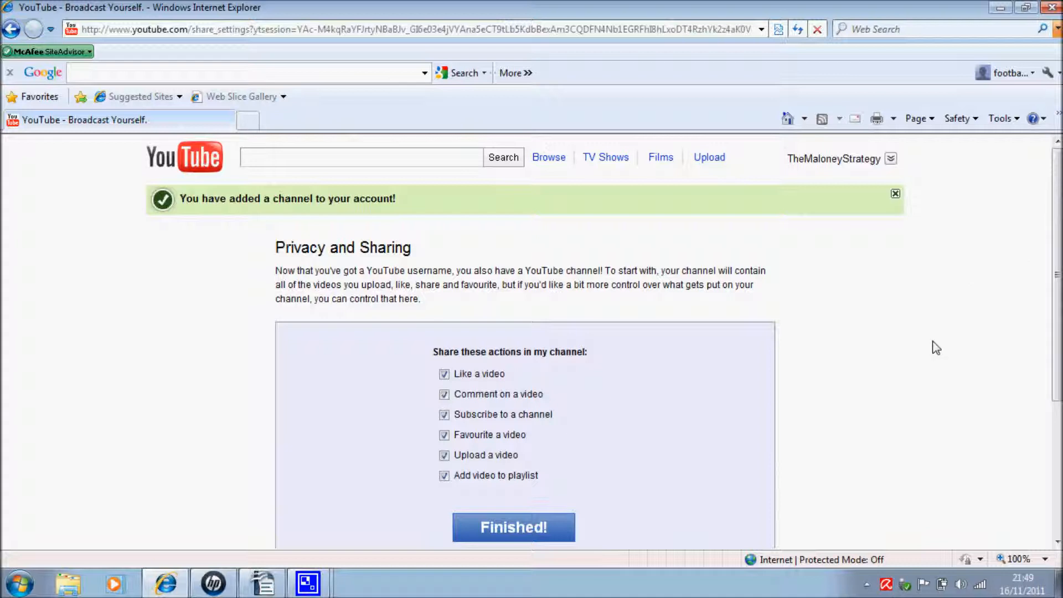
{"action": "scroll", "scroll_direction": "down", "scroll_amount": 3}
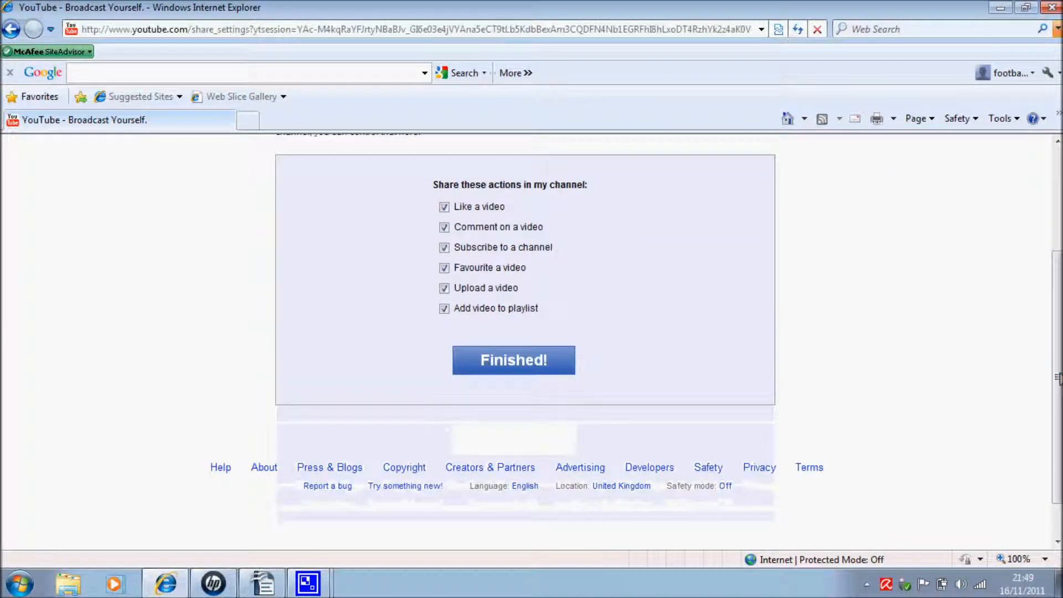
{"action": "scroll", "scroll_direction": "down", "scroll_amount": 3}
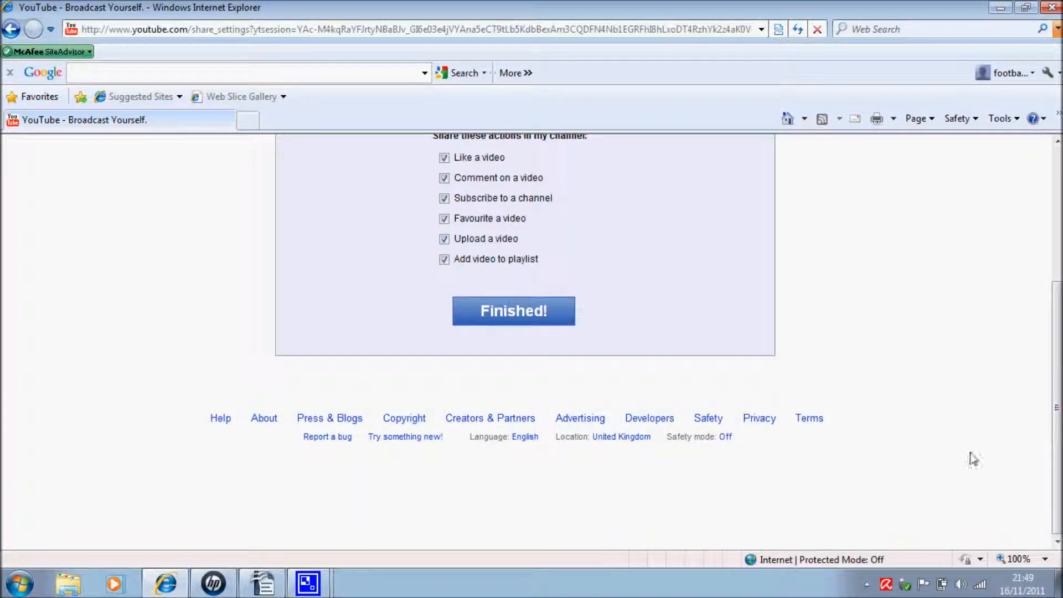